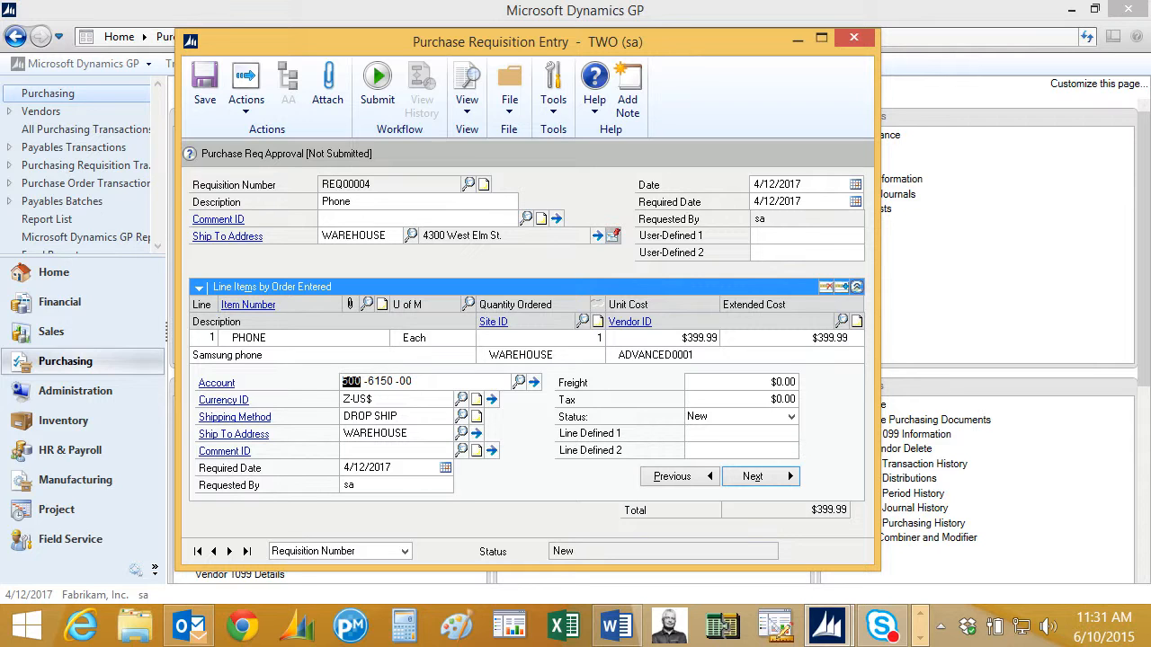
mouse_move(327, 86)
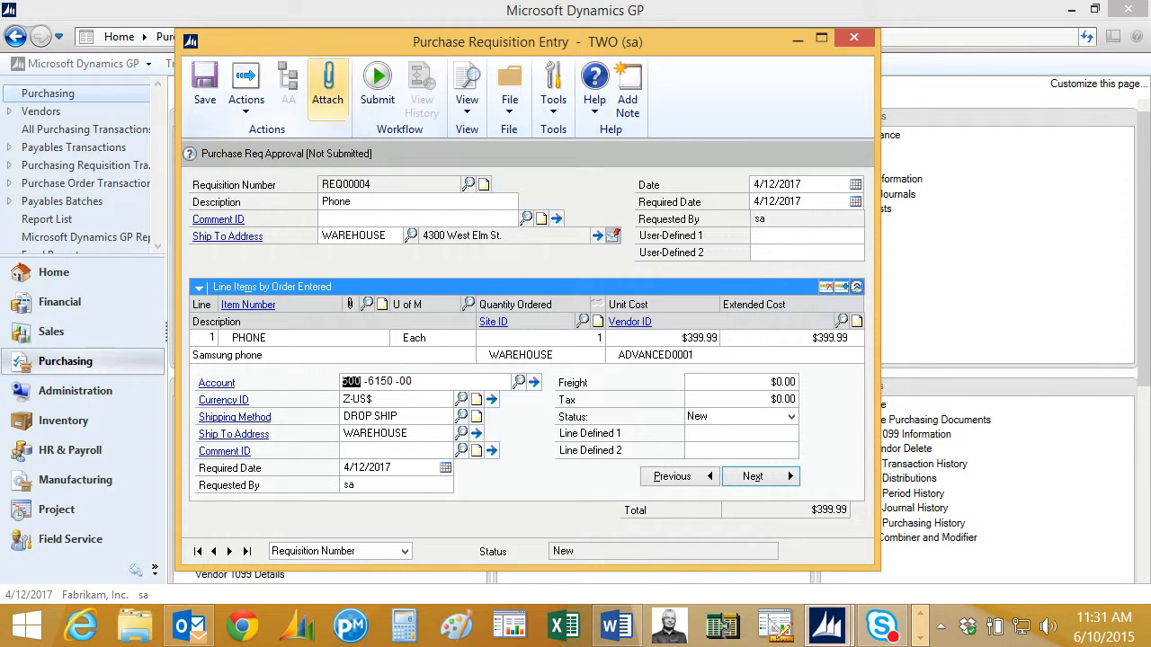
Step: Bring up Document Attachment Management for requisition REQ00004 via the Attach toolbar command
left_click(328, 87)
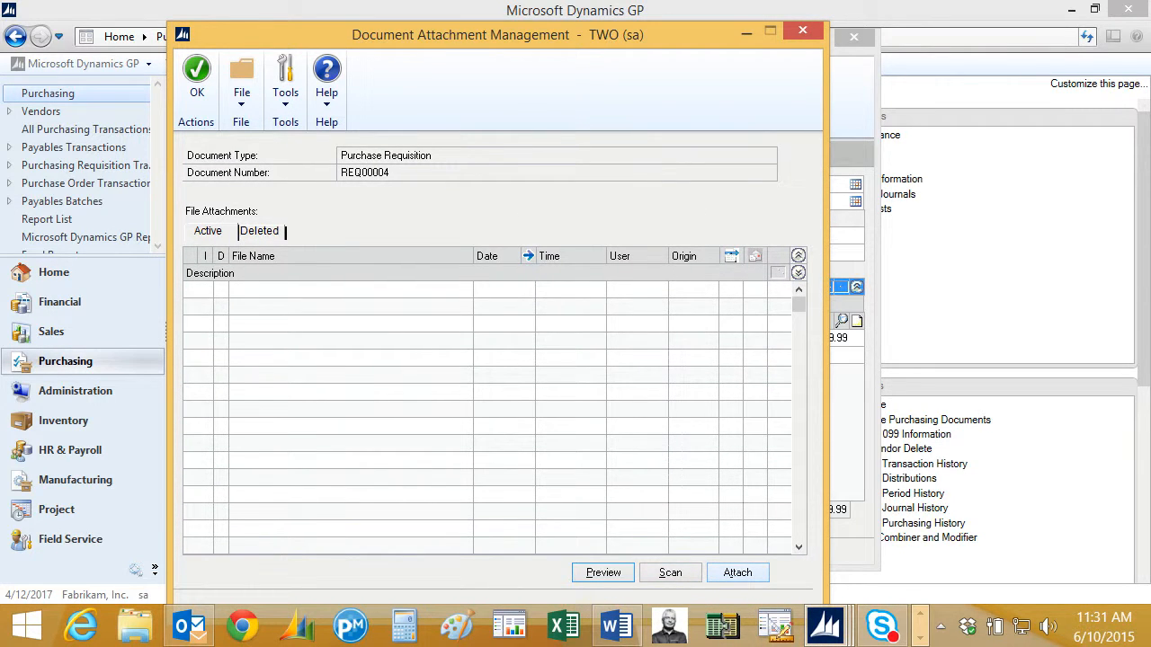
Step: Attach the Samsung Galaxy S6 edge PDF, preview it in Adobe Reader, and confirm with OK
left_click(737, 572)
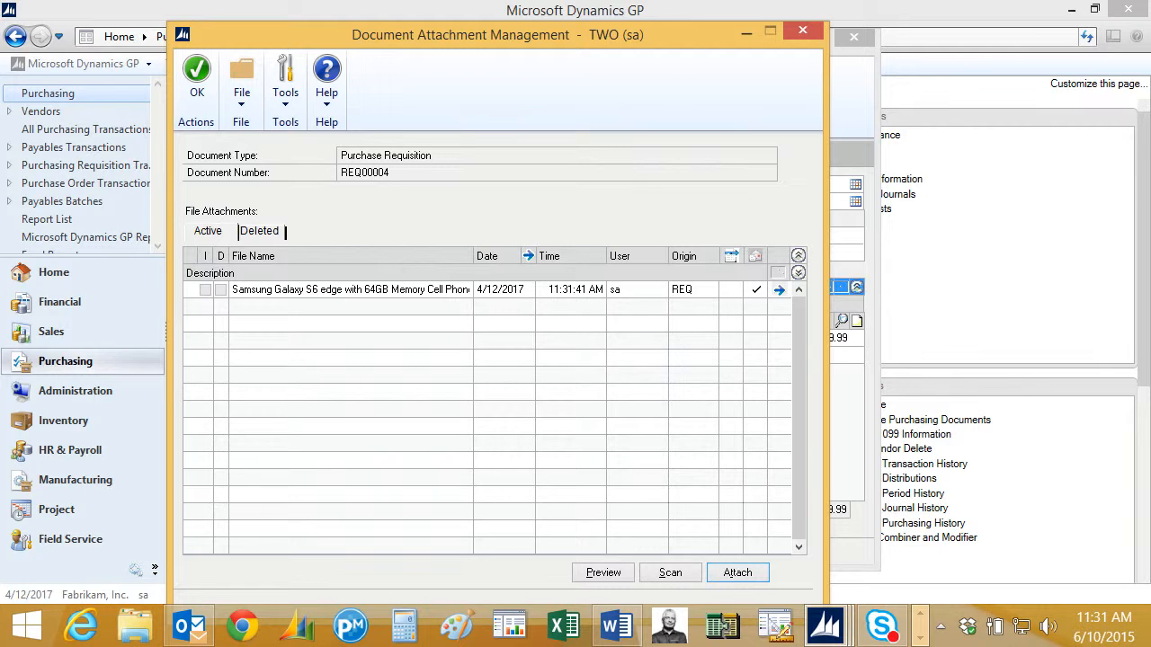
left_click(198, 81)
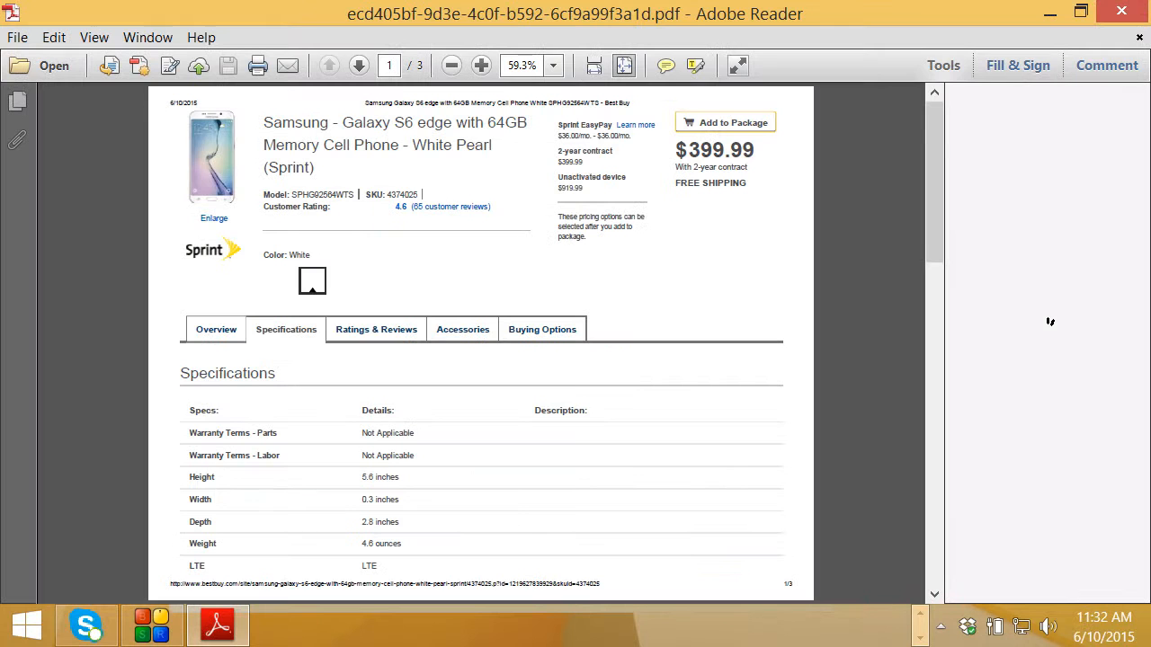
left_click(482, 65)
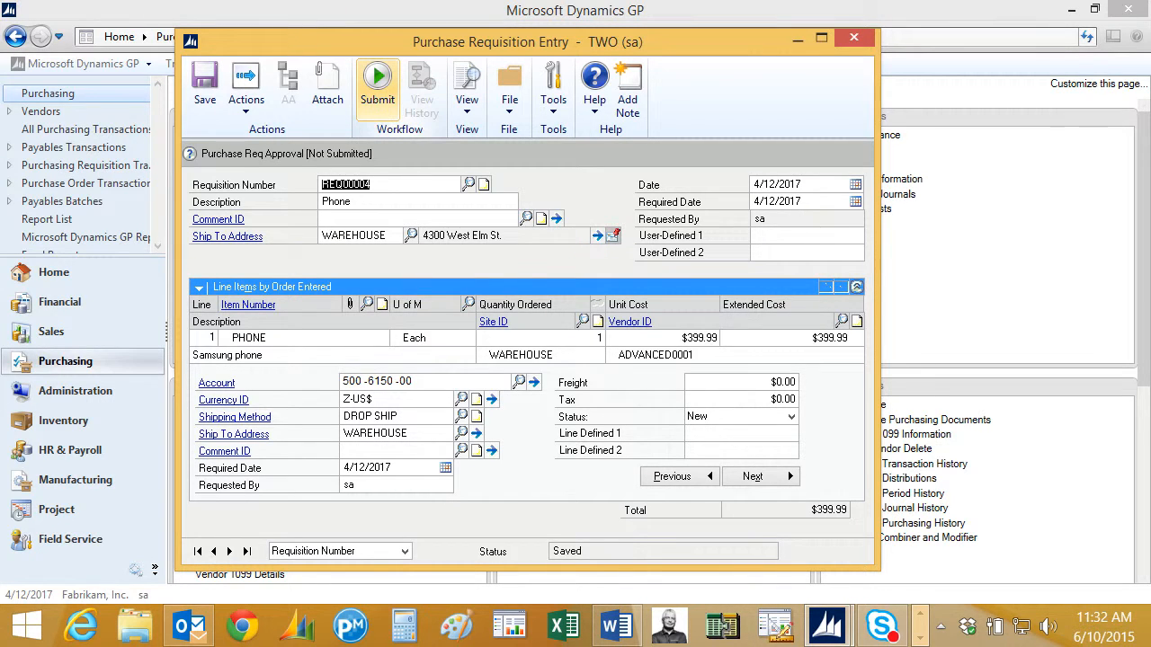
Step: Submit REQ00004 for approval with the comment 'New phone, please.'
left_click(378, 86)
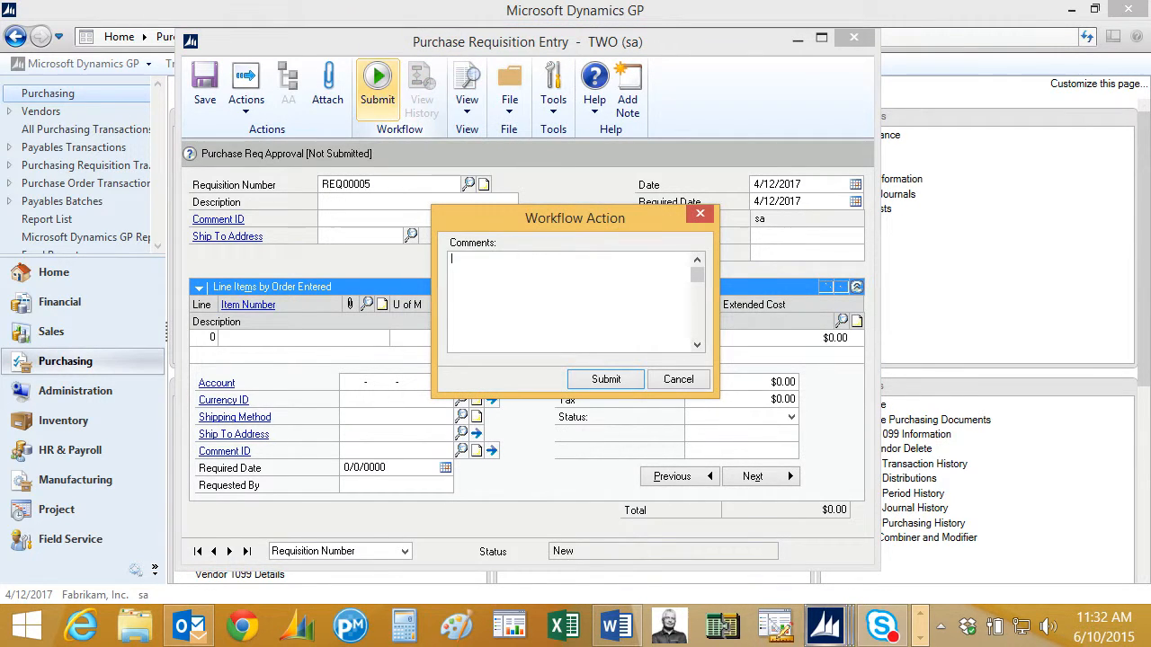
type("New phone, please.")
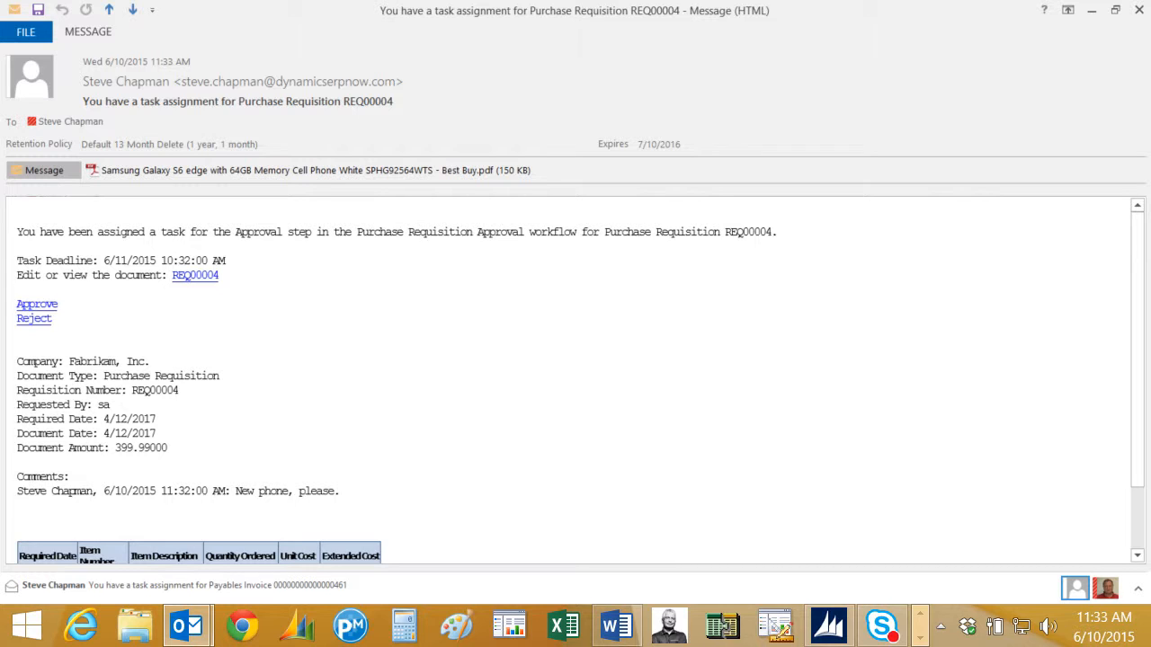
Step: Read the task email, view the attached phone PDF, and approve REQ00004 via the Approve link
scroll("down", 3)
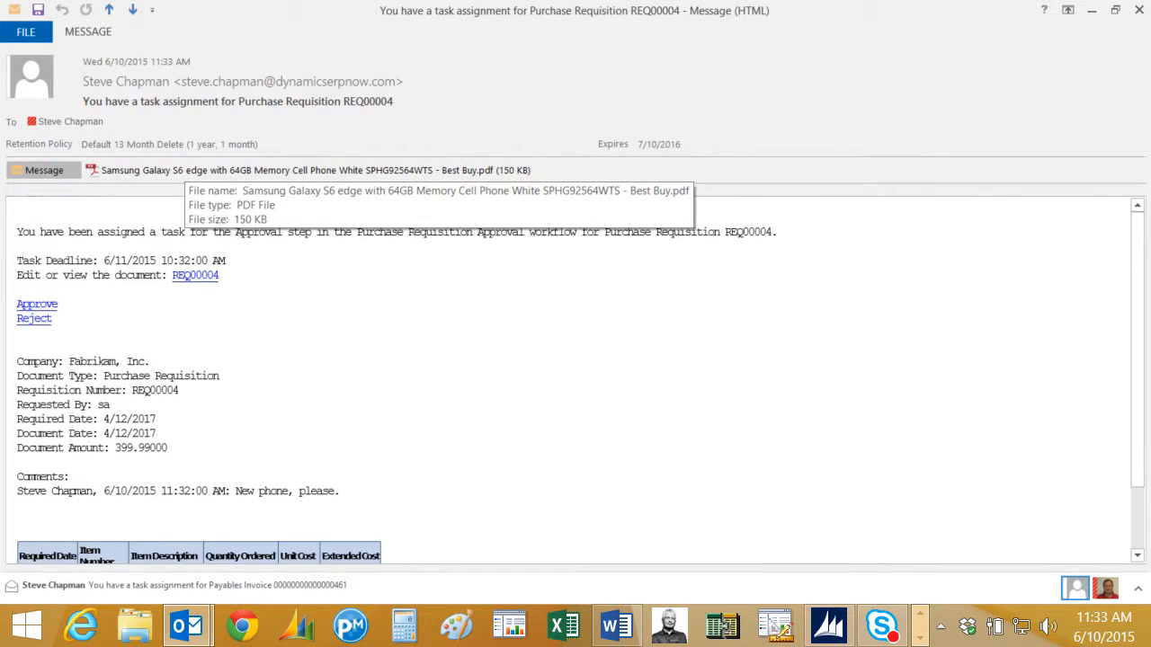
double_click(297, 169)
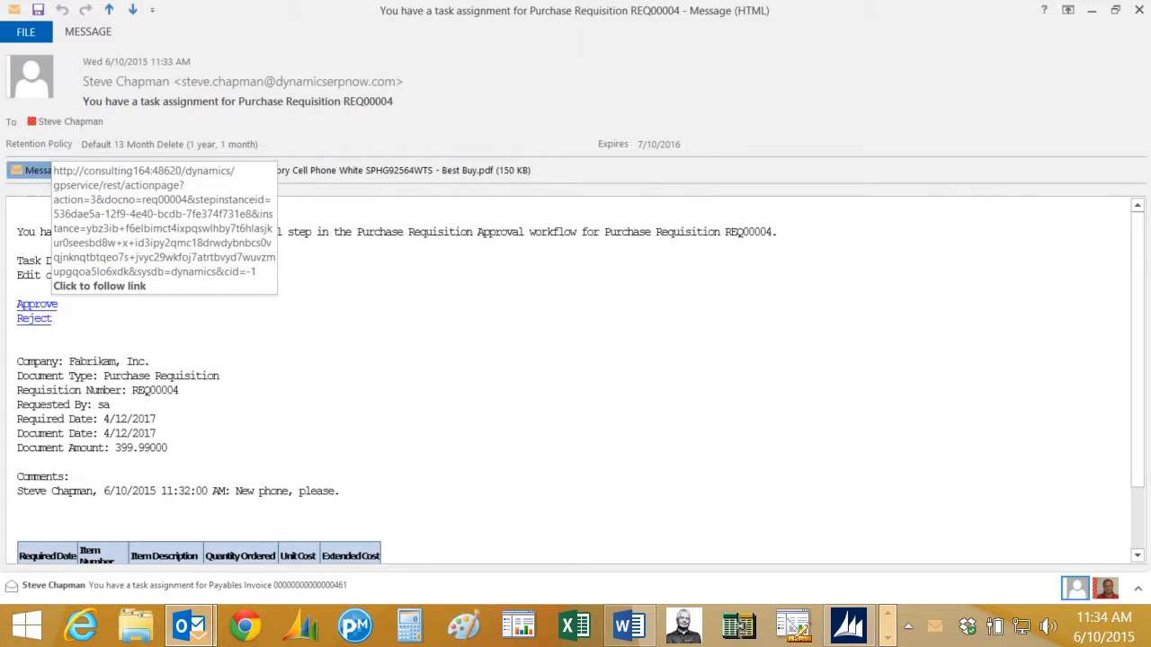
left_click(36, 304)
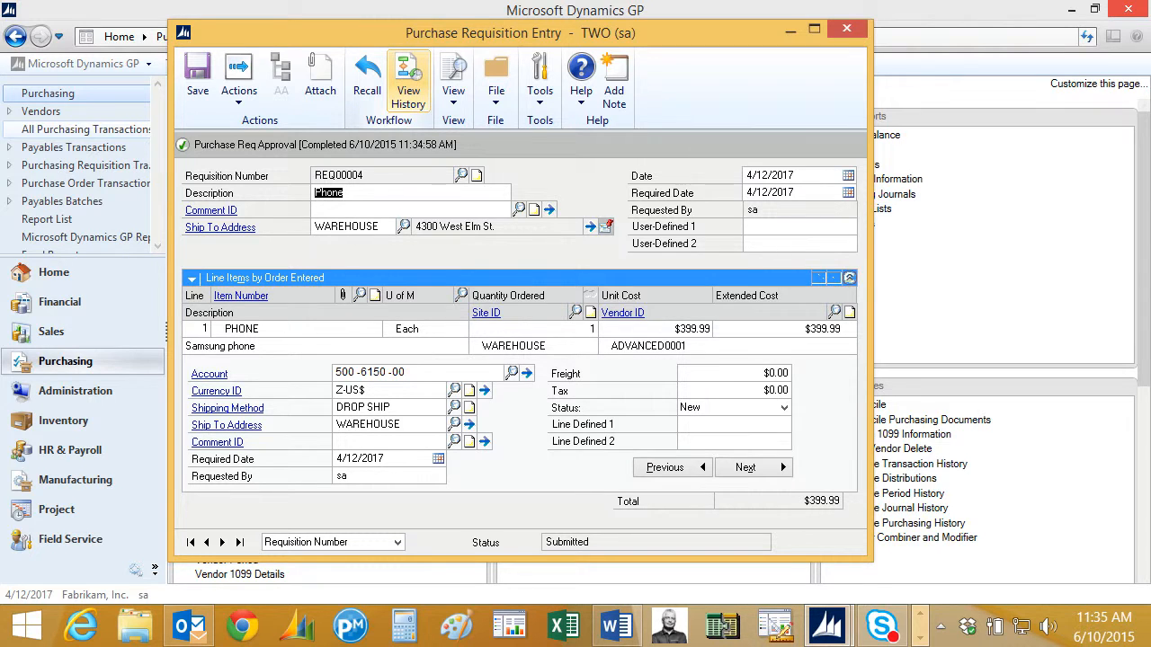
Step: Go to Administration > Workflow Maintenance listing the purchasing workflows
left_click(409, 76)
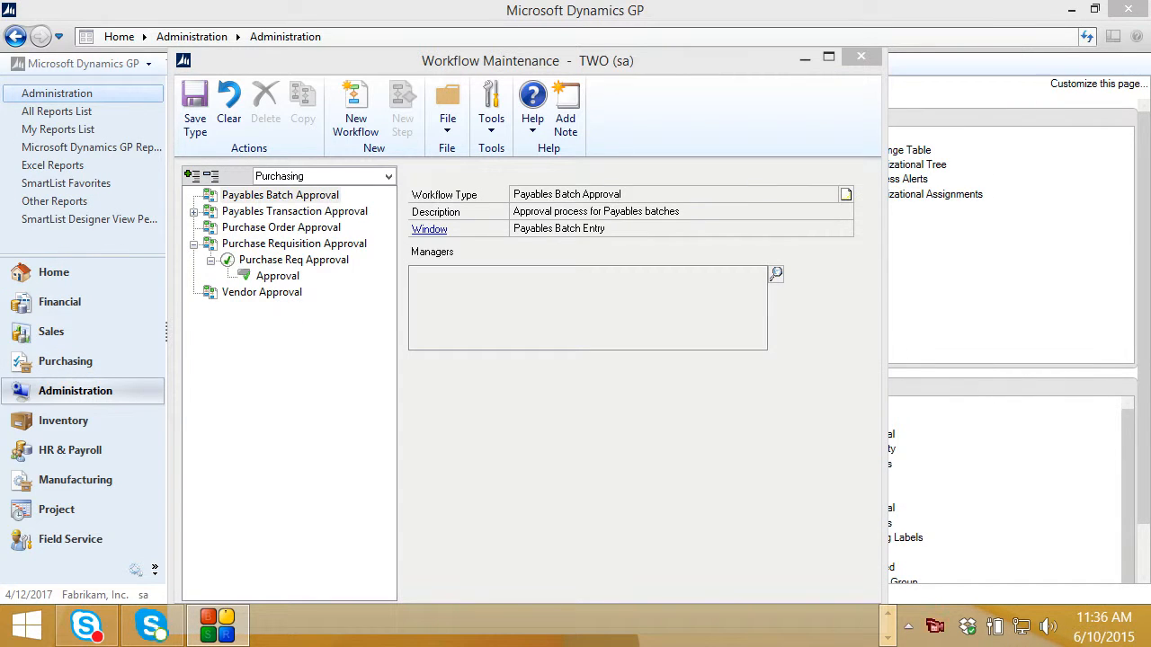
left_click(294, 210)
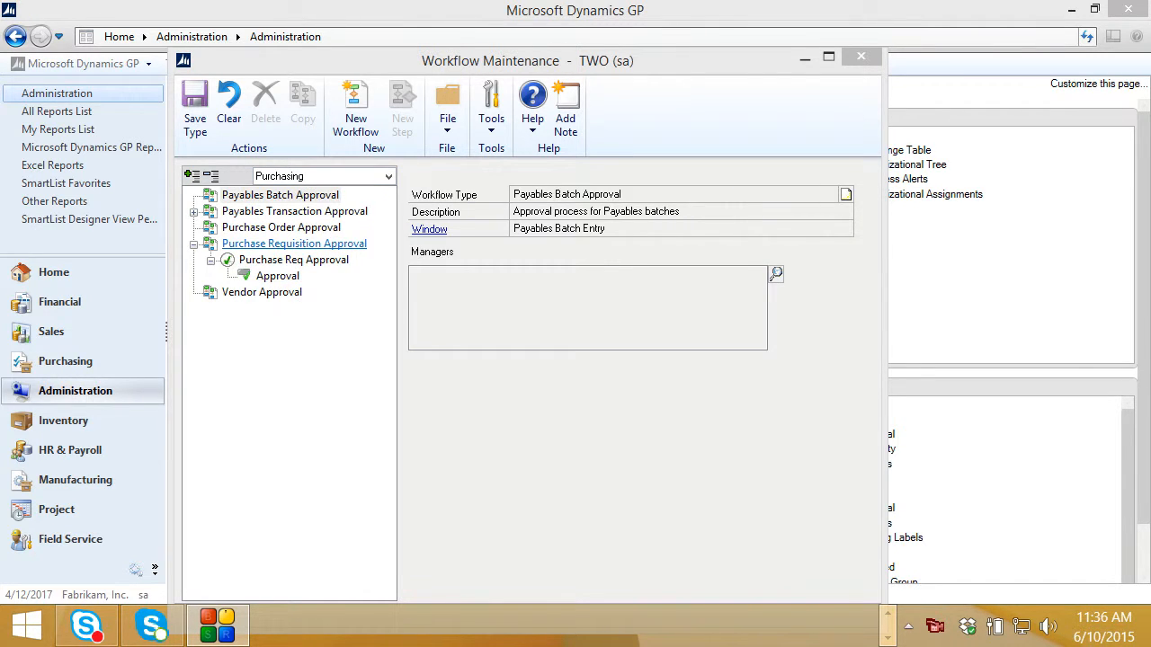
left_click(293, 216)
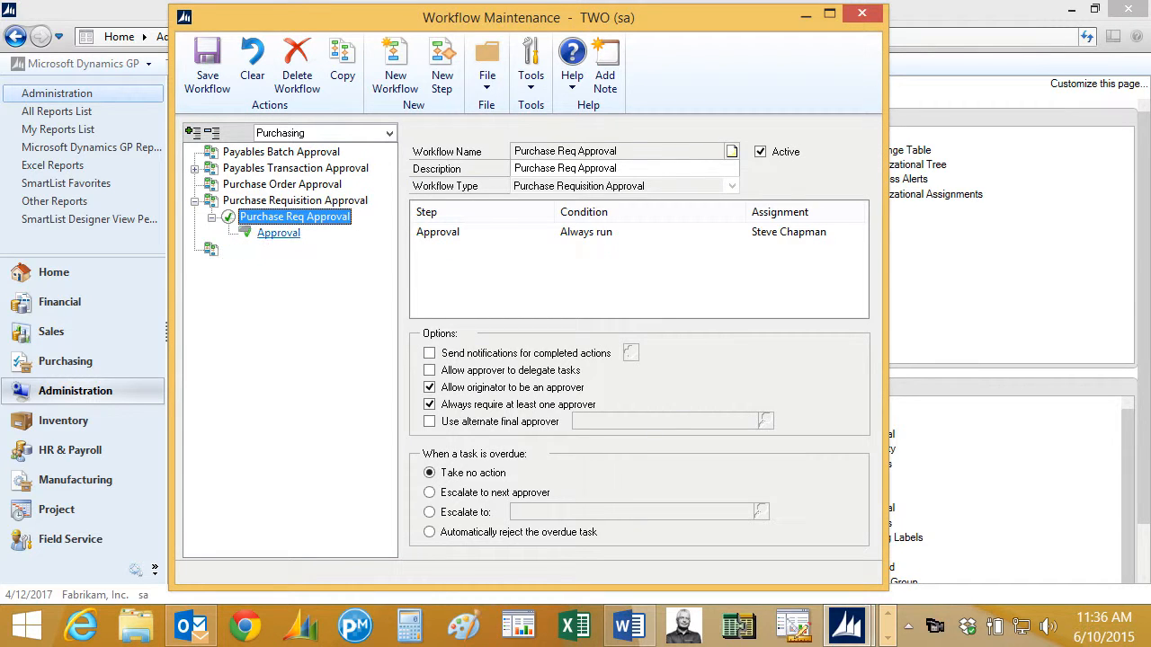
left_click(276, 234)
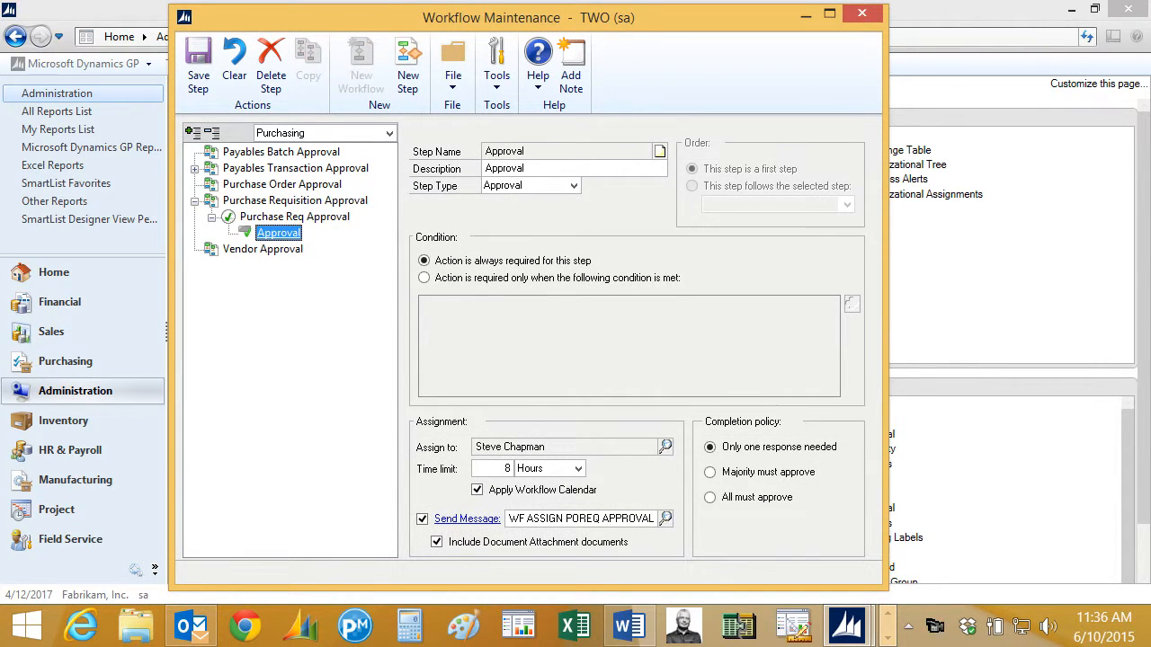